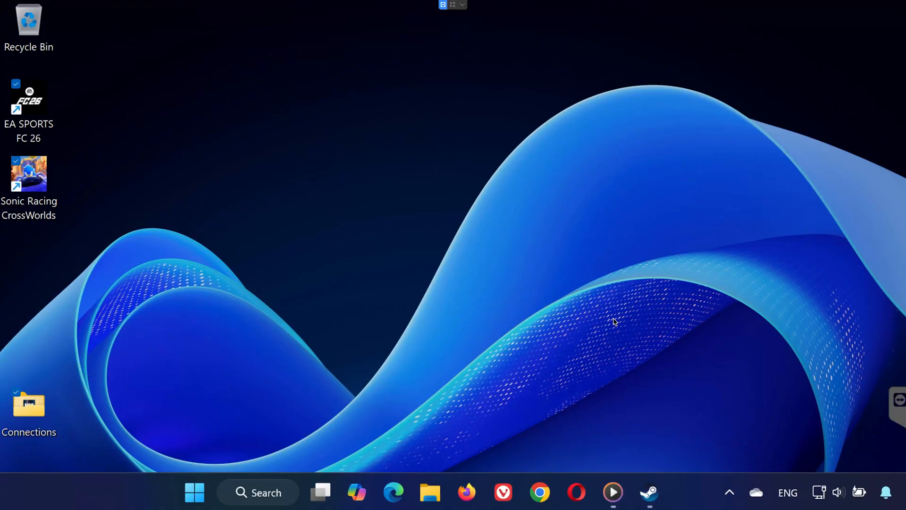
pyautogui.moveTo(614, 325)
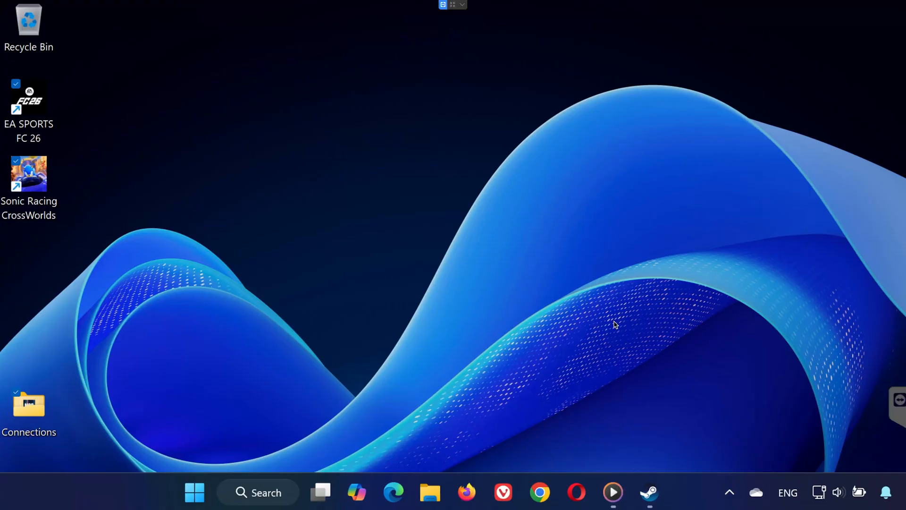
# - Bring up the Steam client window from the taskbar
pyautogui.click(649, 492)
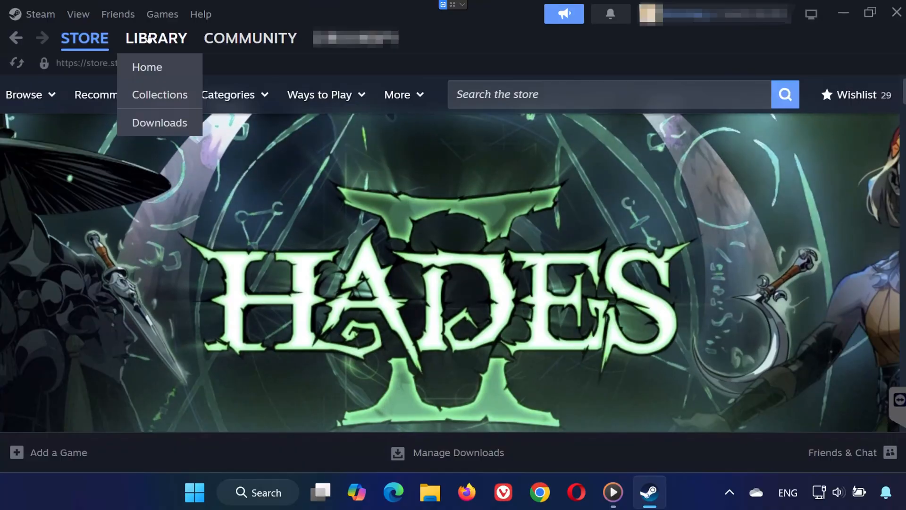
# - Start verifying Sonic Racing: CrossWorlds Demo's installed files from its Library Properties
pyautogui.click(147, 67)
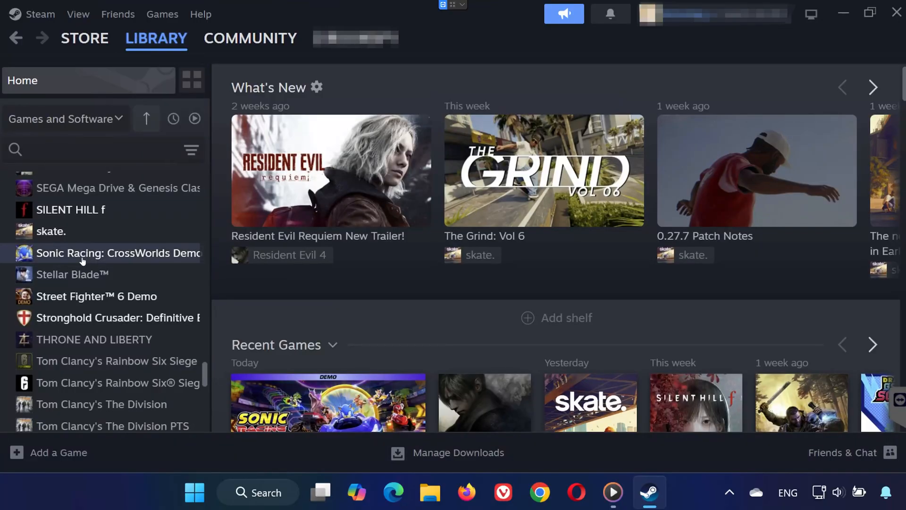
pyautogui.rightClick(118, 253)
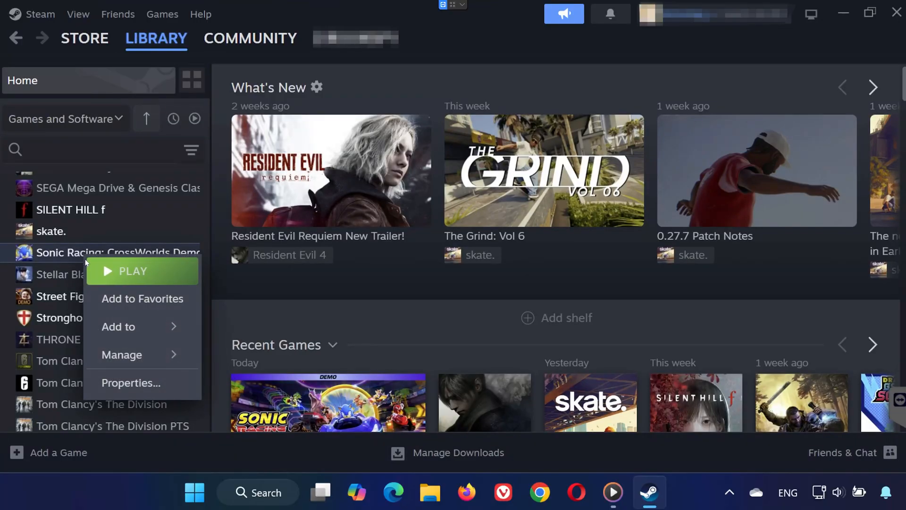
pyautogui.click(130, 382)
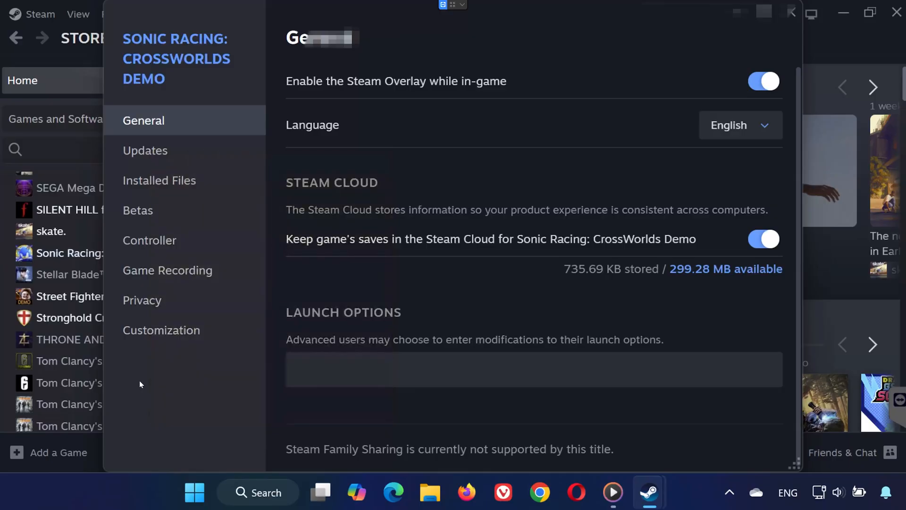
pyautogui.click(159, 180)
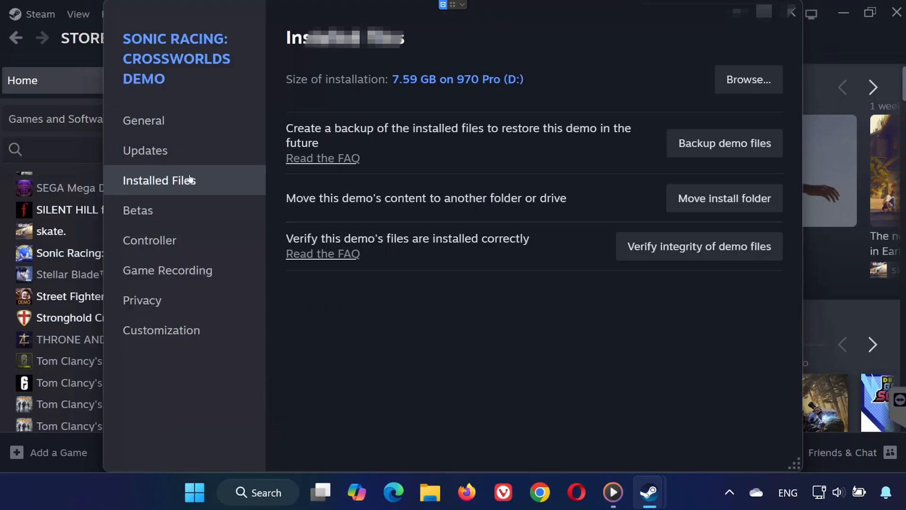
pyautogui.click(697, 246)
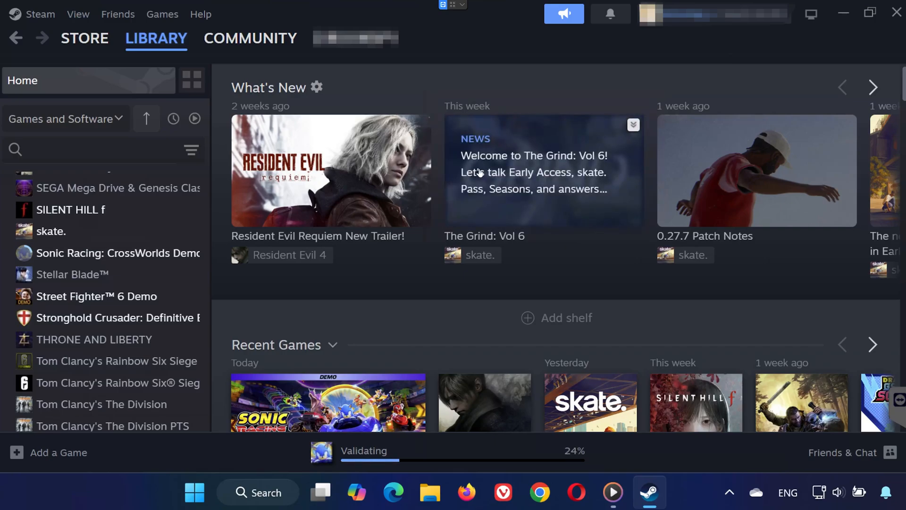
# - Return to the demo's Installed Files properties while verification continues at 53%
pyautogui.rightClick(117, 253)
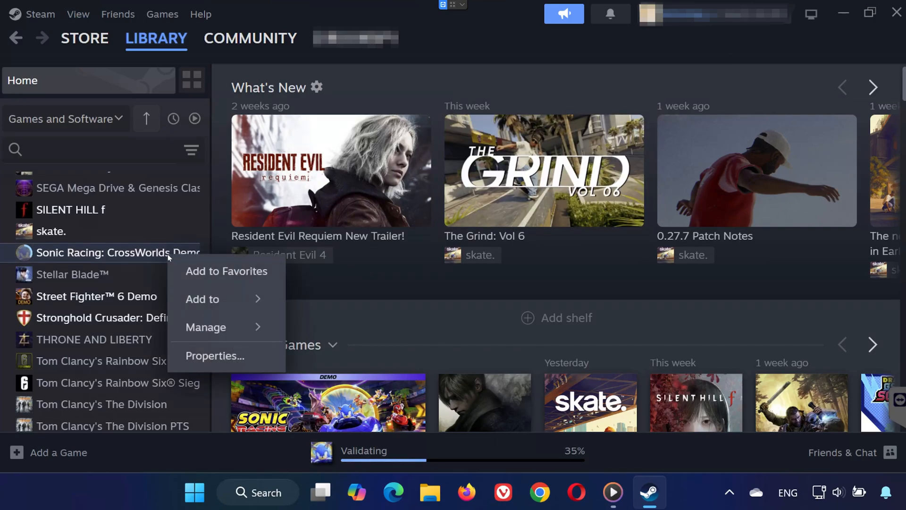
pyautogui.moveTo(202, 298)
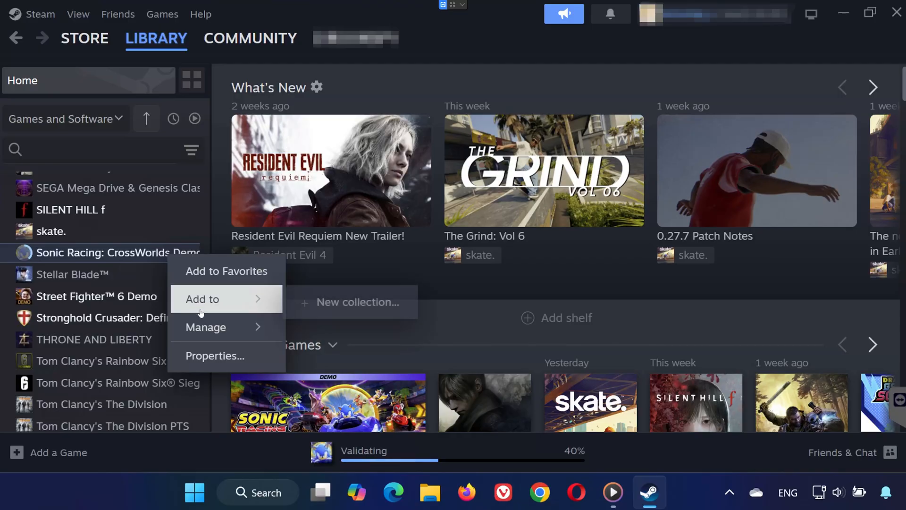
pyautogui.click(214, 355)
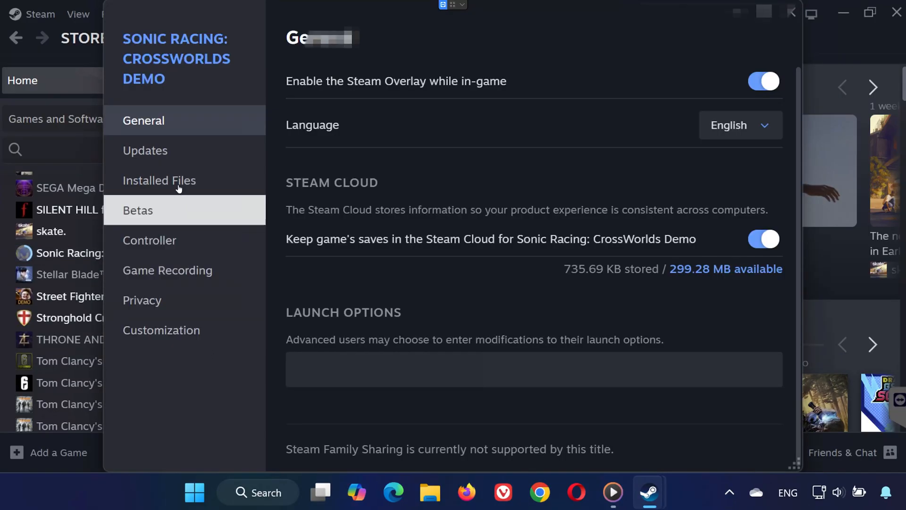
pyautogui.click(159, 180)
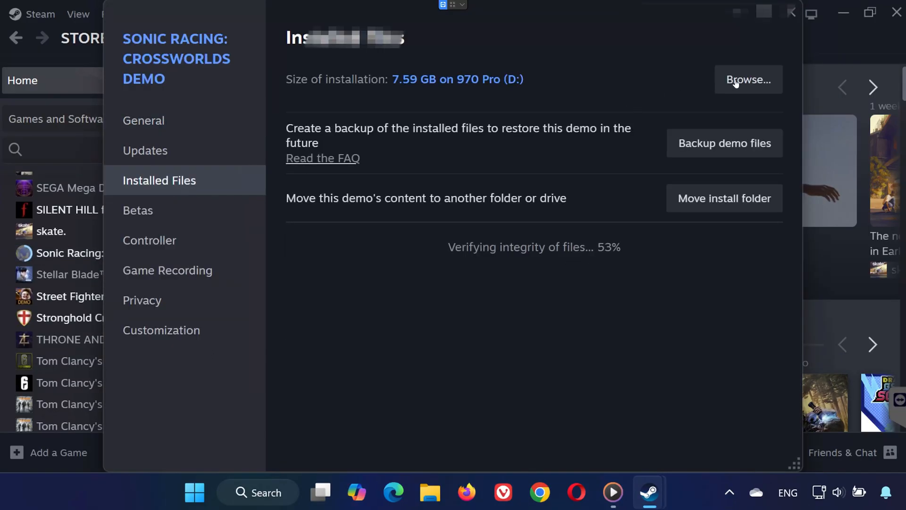
# - Set SonicRacingCrossWorldsDemo.exe's compatibility option to run as administrator
pyautogui.click(748, 79)
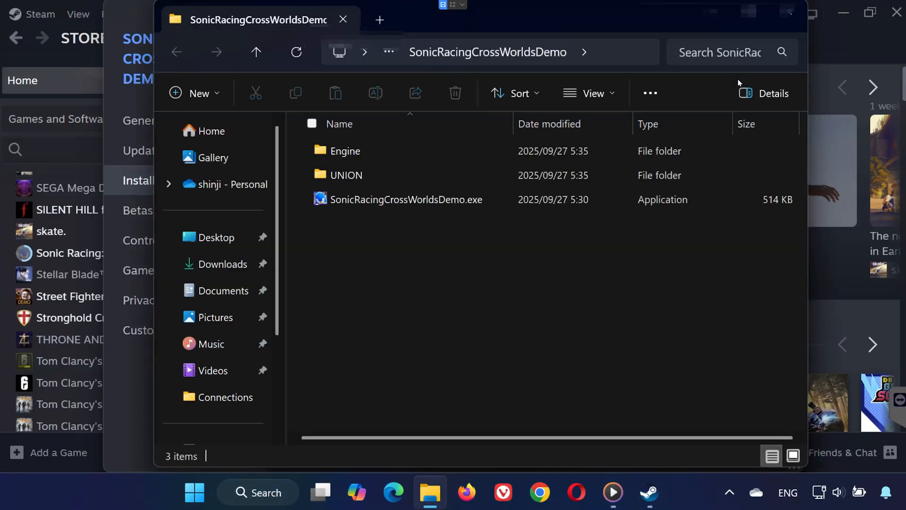
pyautogui.click(405, 199)
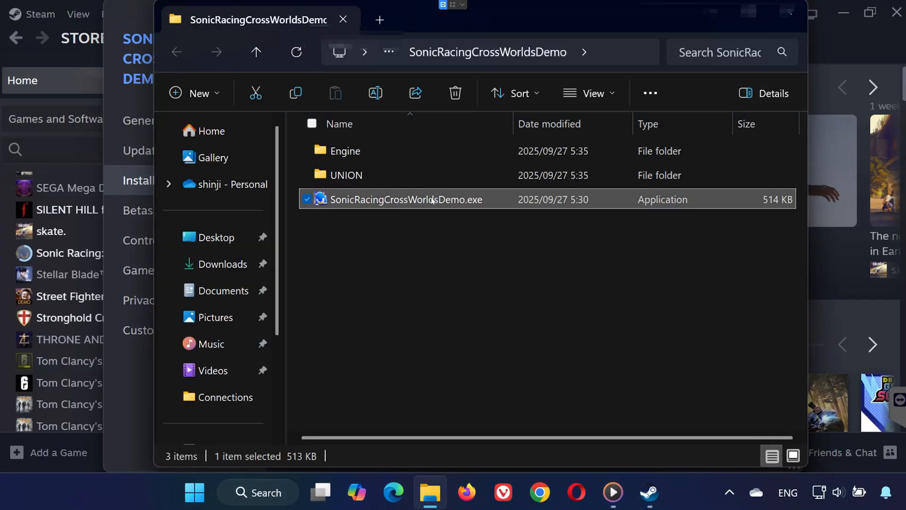
pyautogui.rightClick(406, 199)
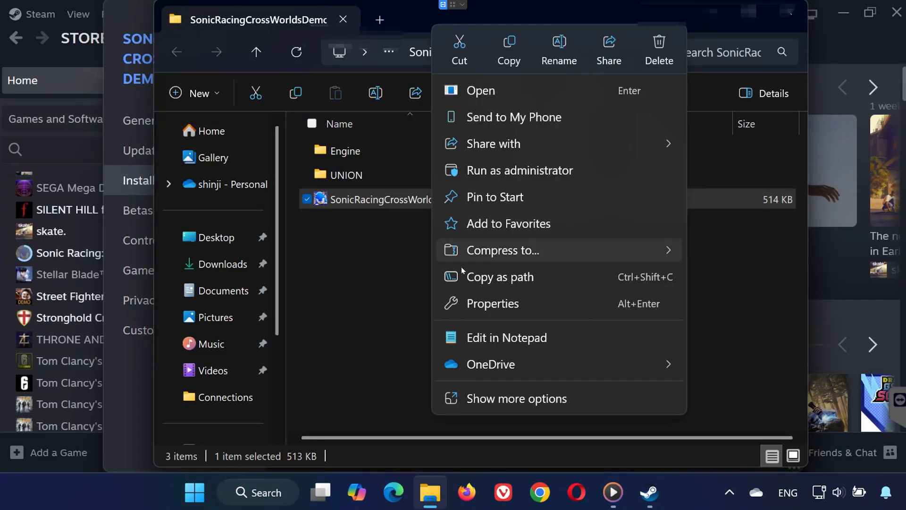
pyautogui.click(494, 303)
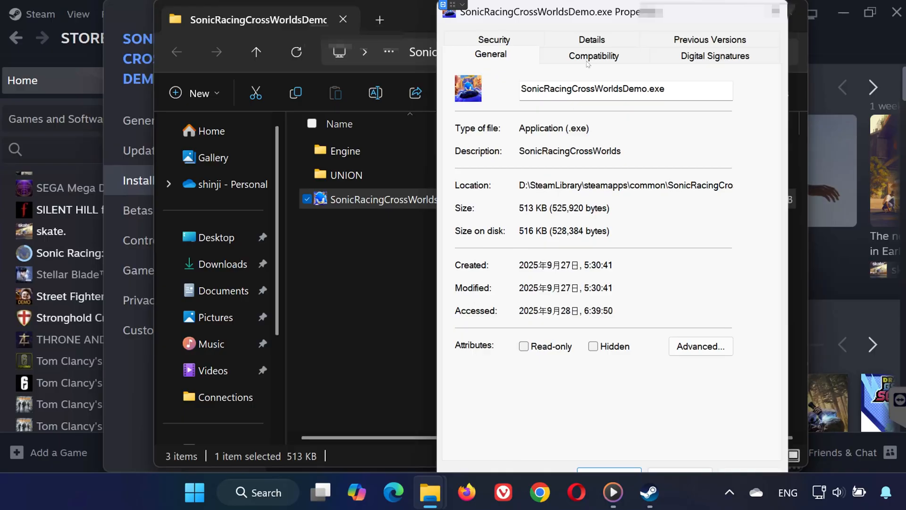
pyautogui.click(593, 56)
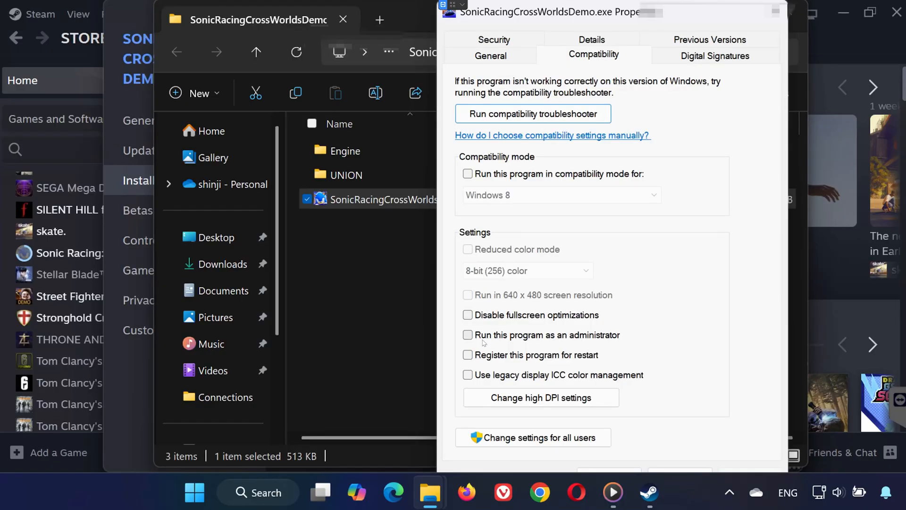
pyautogui.click(467, 335)
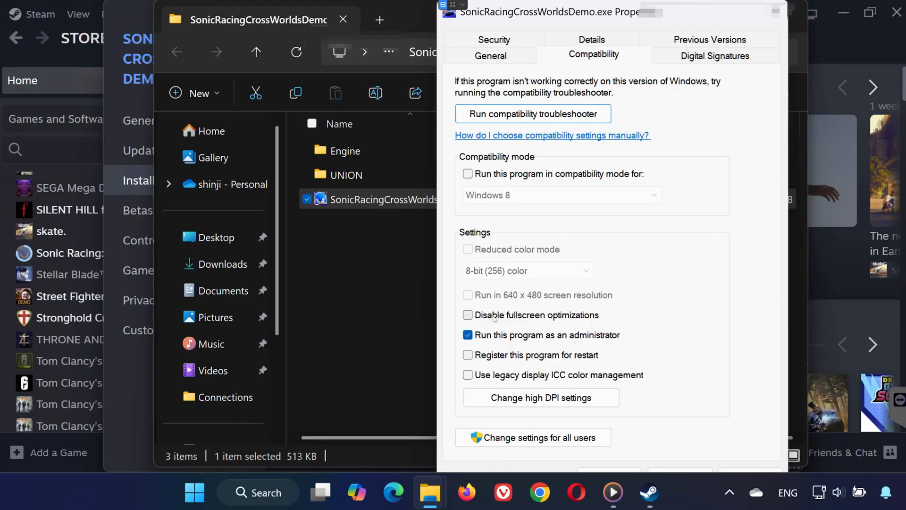
pyautogui.click(468, 314)
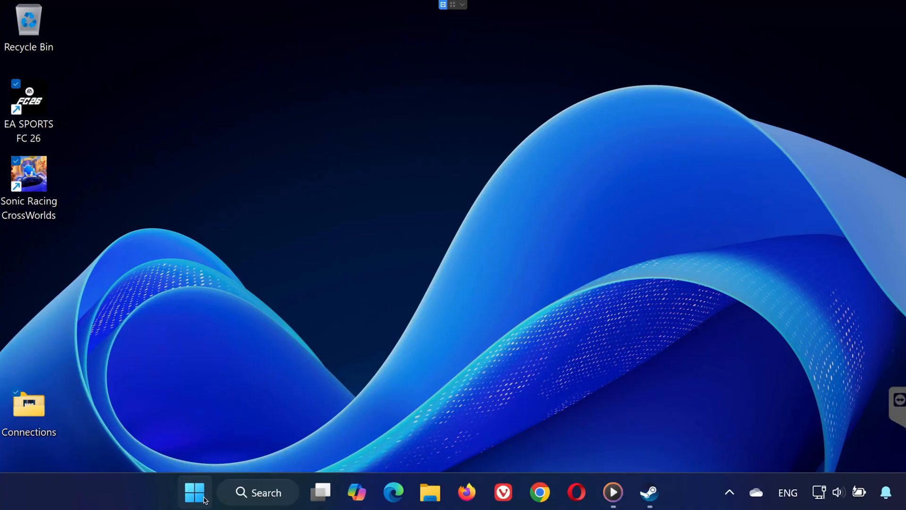
# - Run Update Driver on the NVIDIA GeForce RTX 2060 Max-Q, confirming the best driver is installed
pyautogui.click(195, 492)
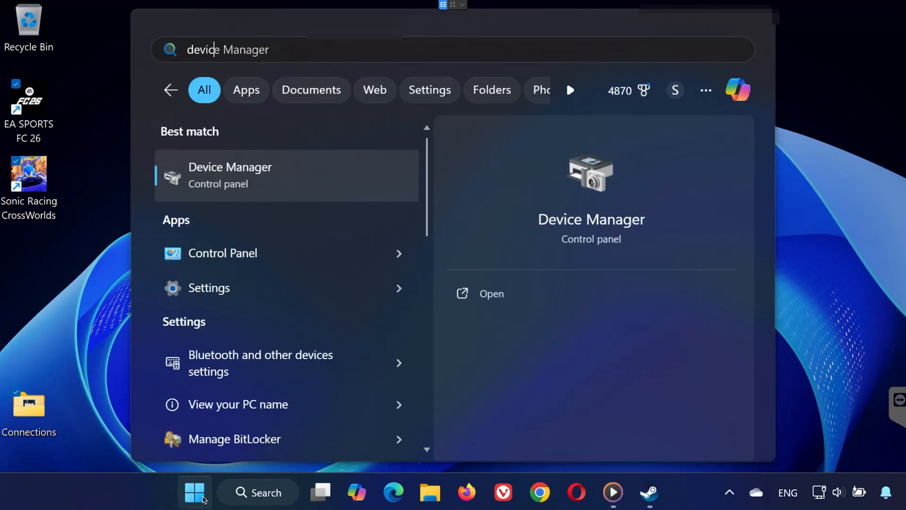
pyautogui.click(491, 293)
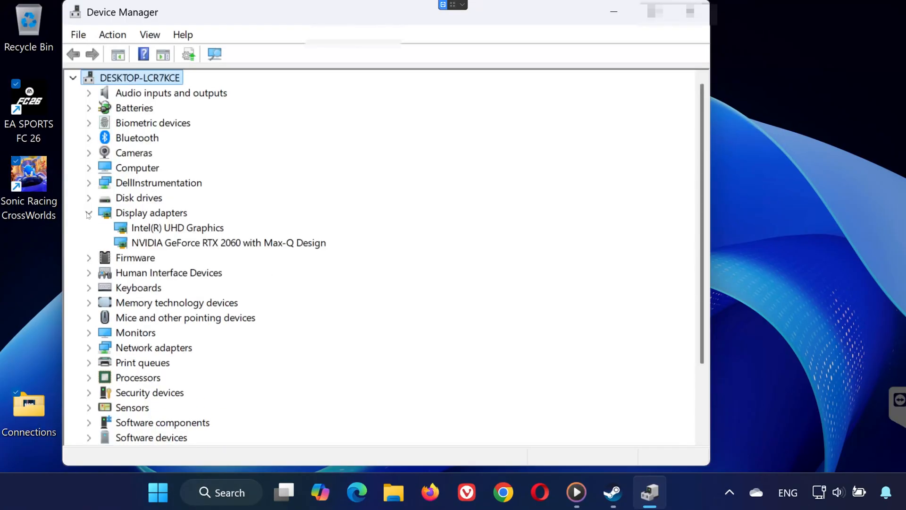
pyautogui.rightClick(228, 242)
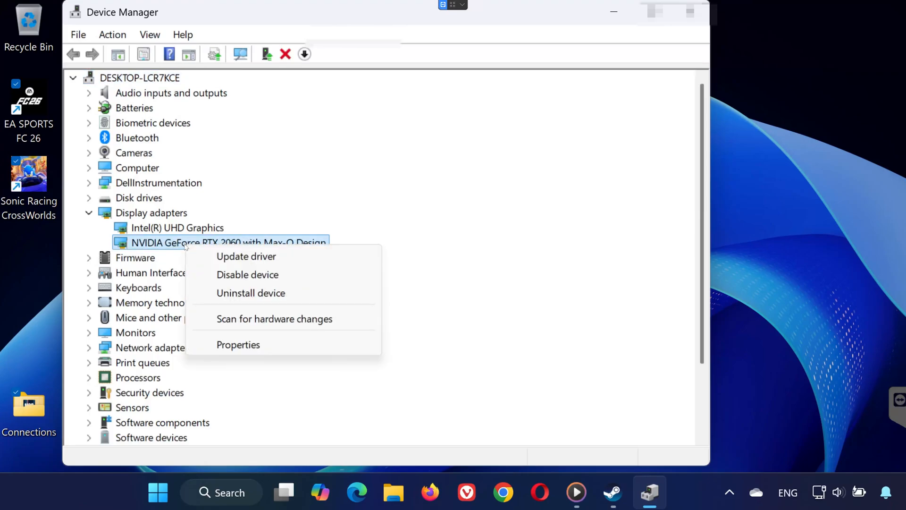
pyautogui.click(246, 256)
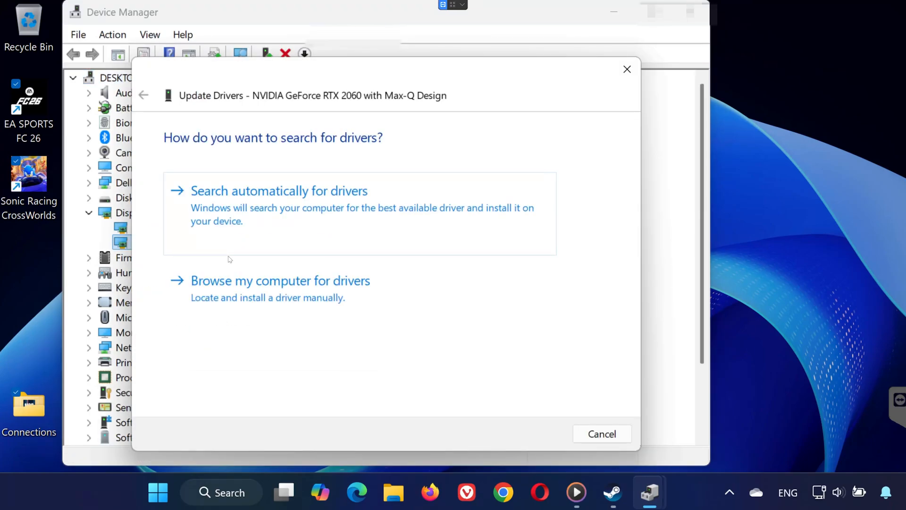
pyautogui.moveTo(384, 202)
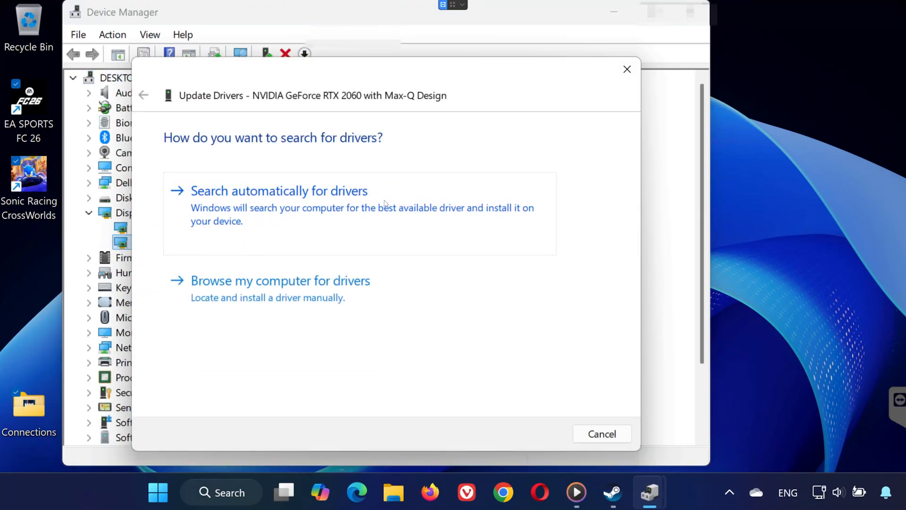
pyautogui.click(279, 191)
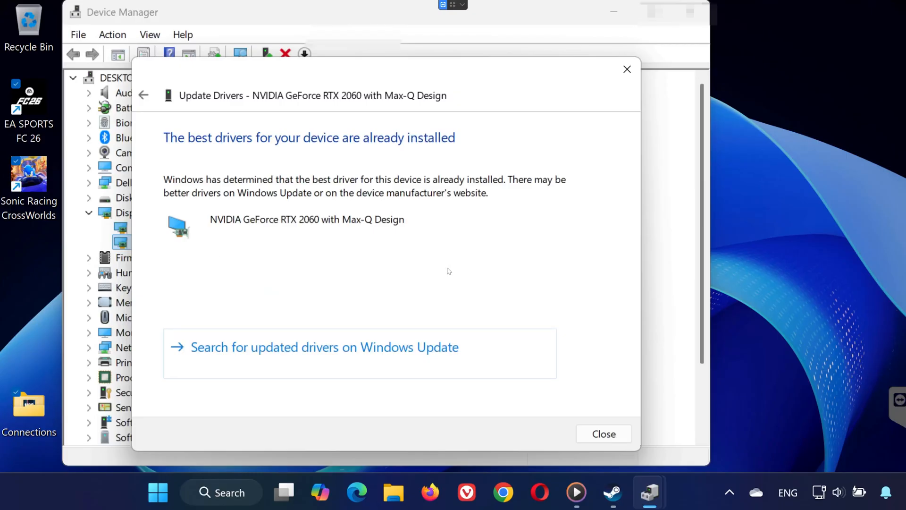
pyautogui.moveTo(587, 122)
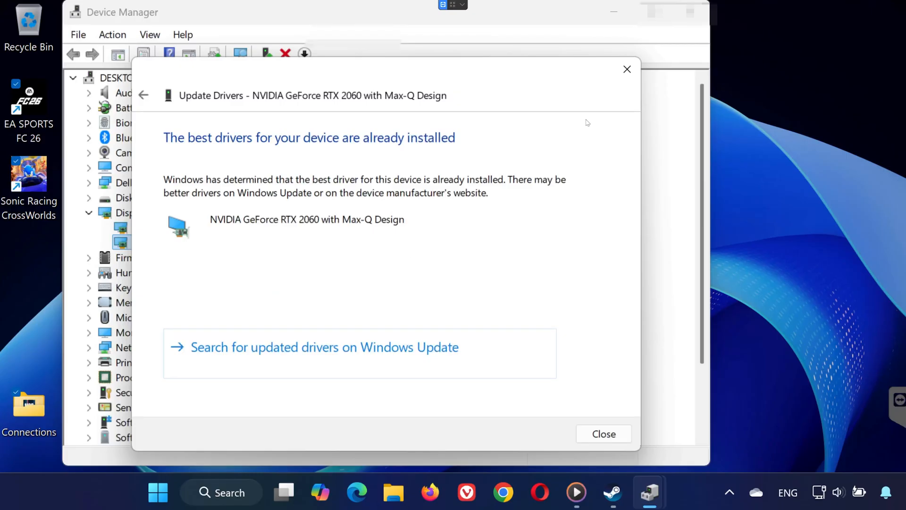
pyautogui.click(603, 433)
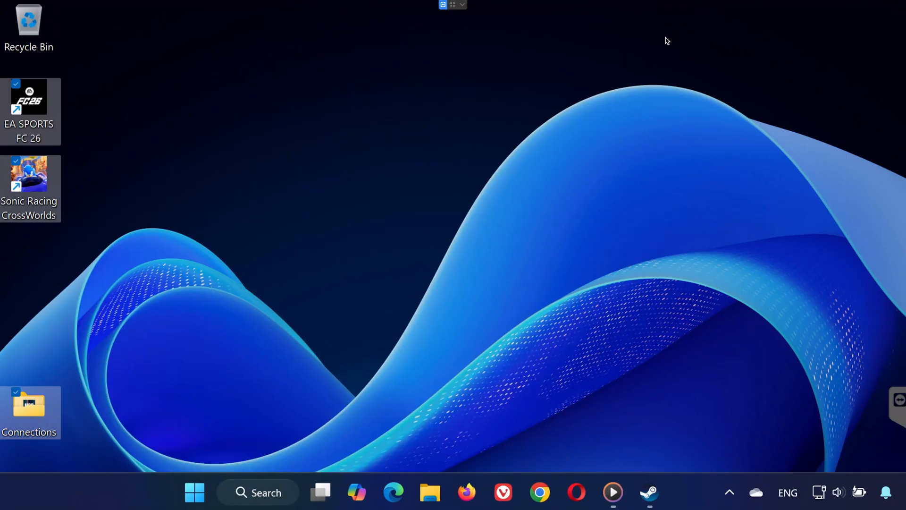
# - Check for driver updates in the NVIDIA App, finding Game Ready Driver 581.29 current
pyautogui.click(195, 492)
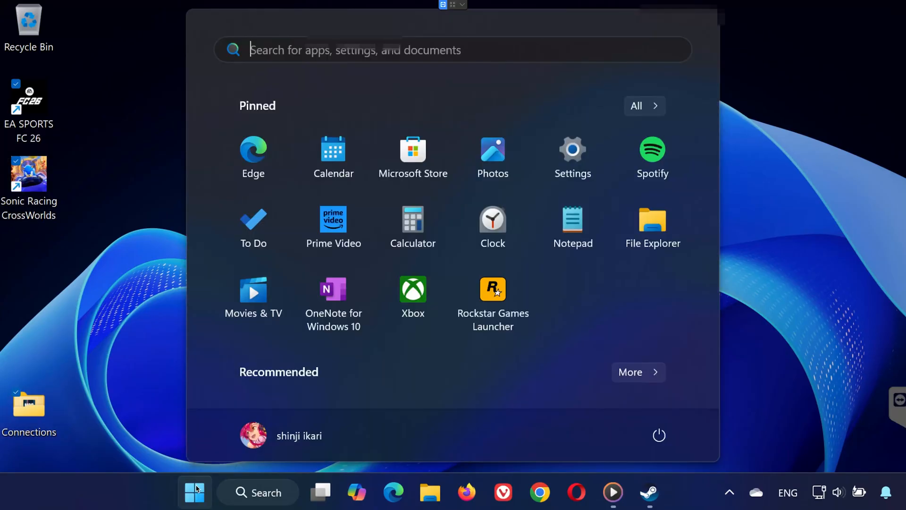
pyautogui.write('nvDIA App')
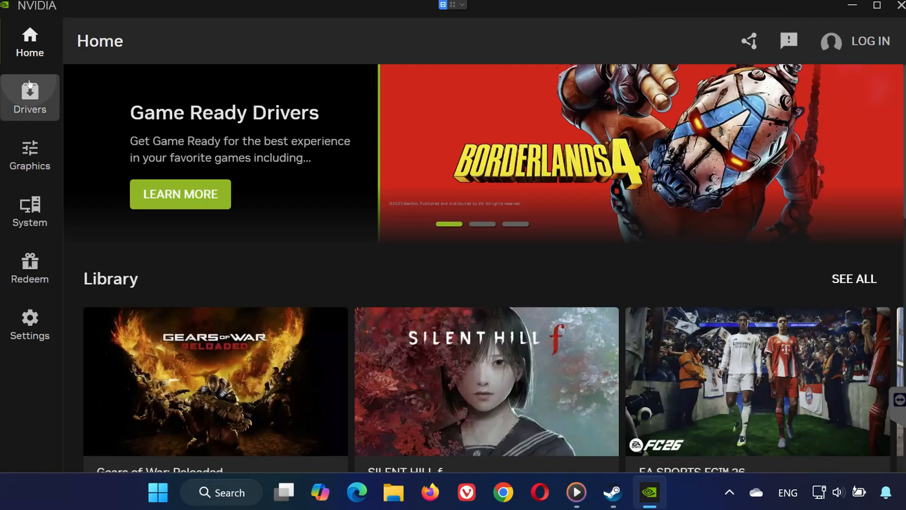
pyautogui.click(29, 98)
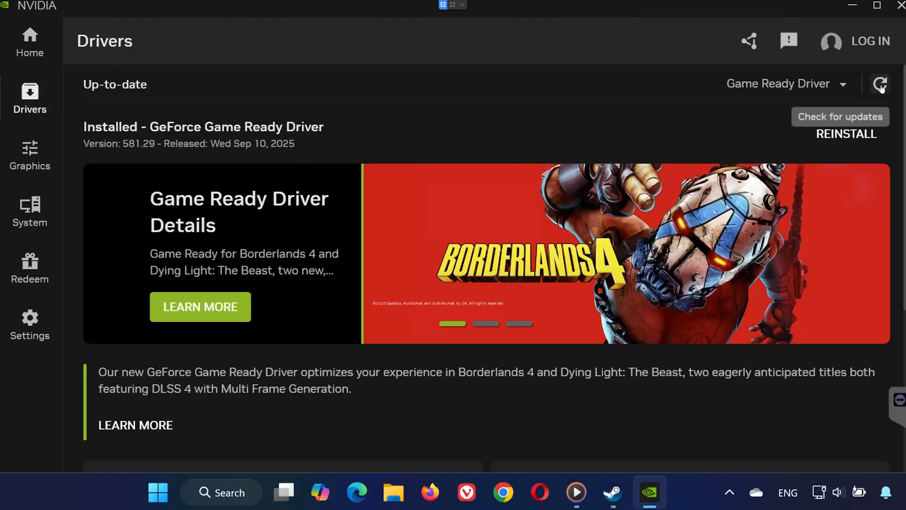
pyautogui.click(879, 85)
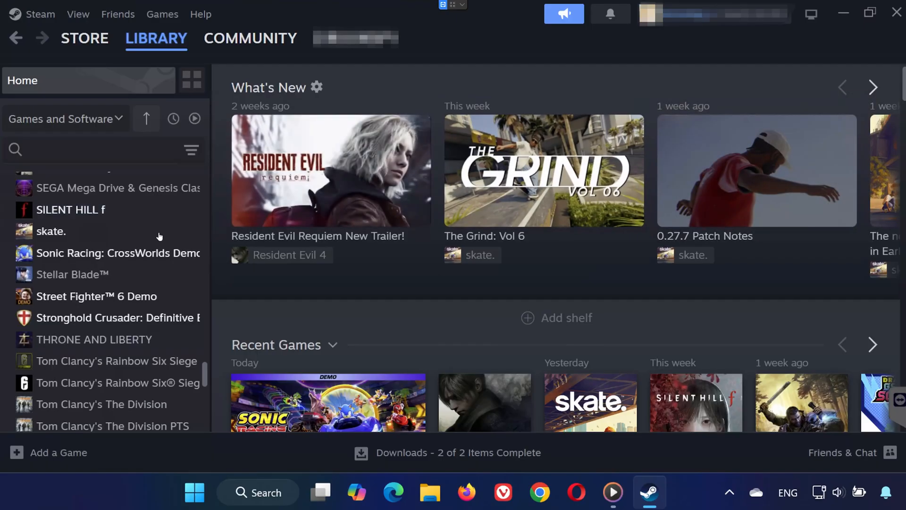
# - Enter -d3d11 as the Sonic Racing demo's Steam launch option
pyautogui.rightClick(115, 253)
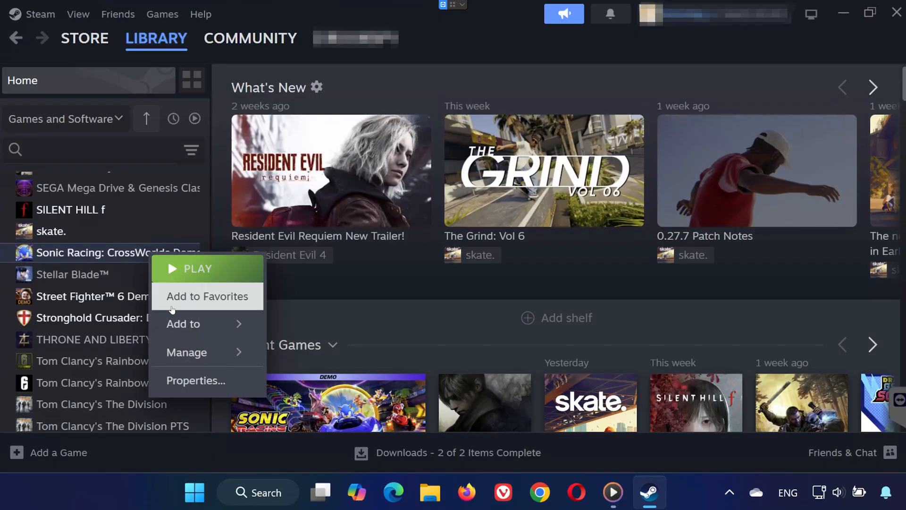
pyautogui.moveTo(195, 380)
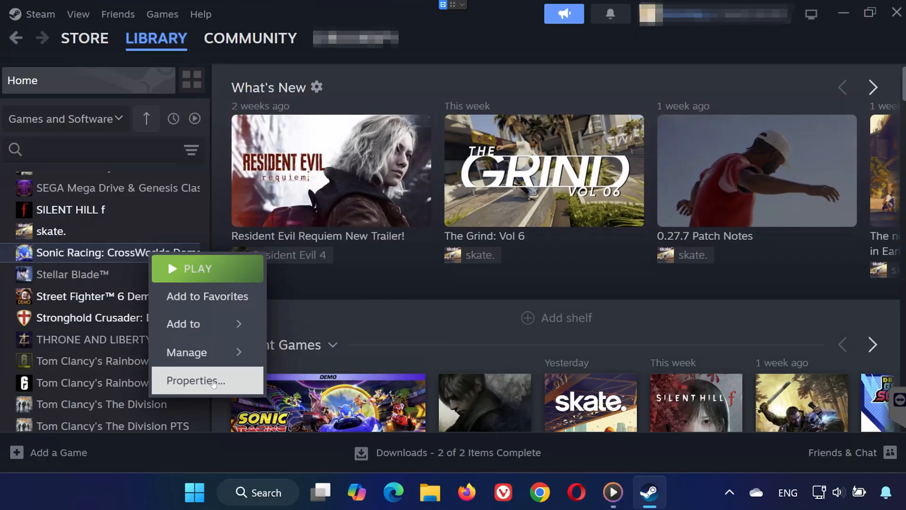
pyautogui.click(192, 381)
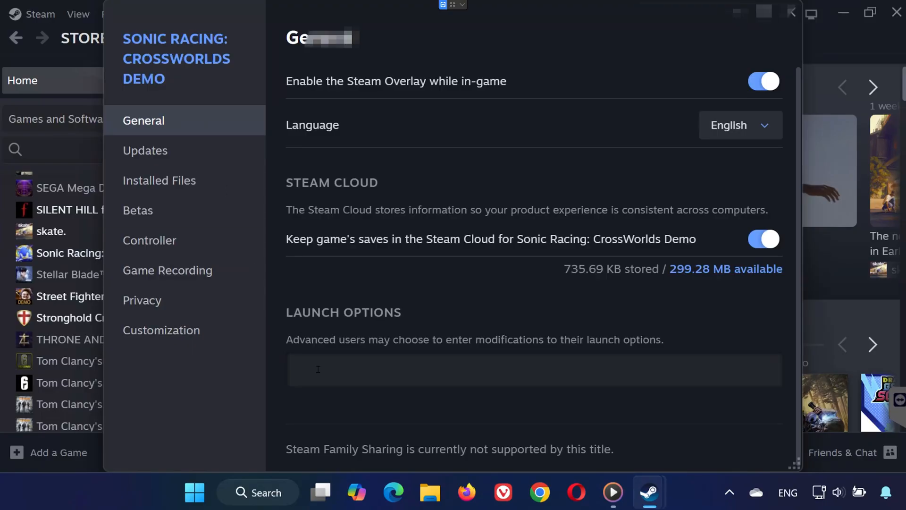
pyautogui.write('-')
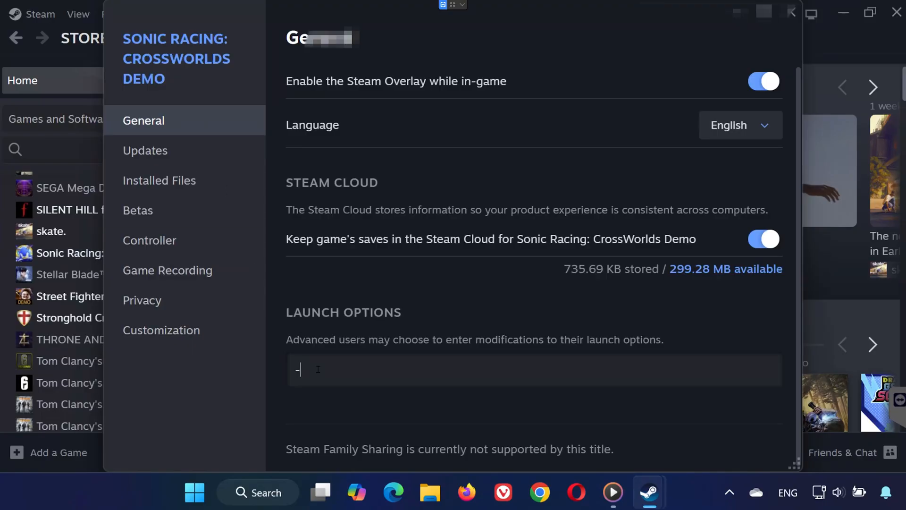
pyautogui.write('d')
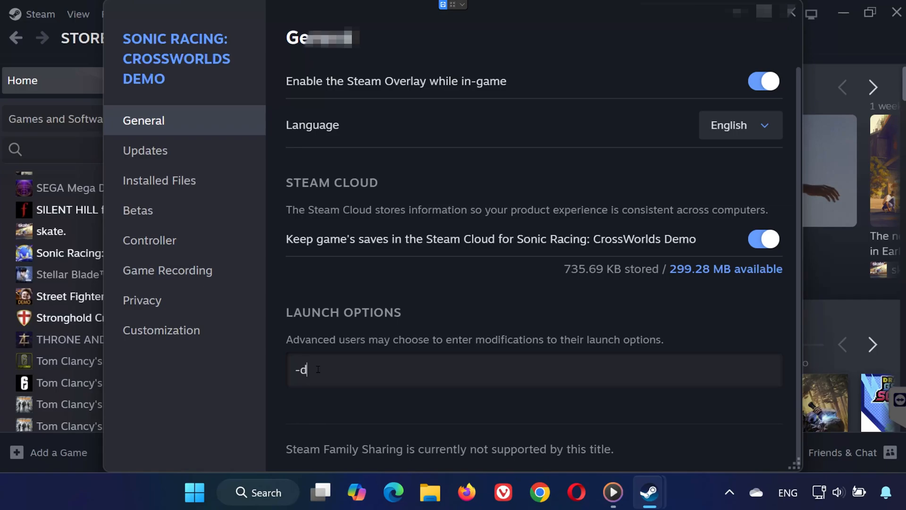
pyautogui.write('3d11')
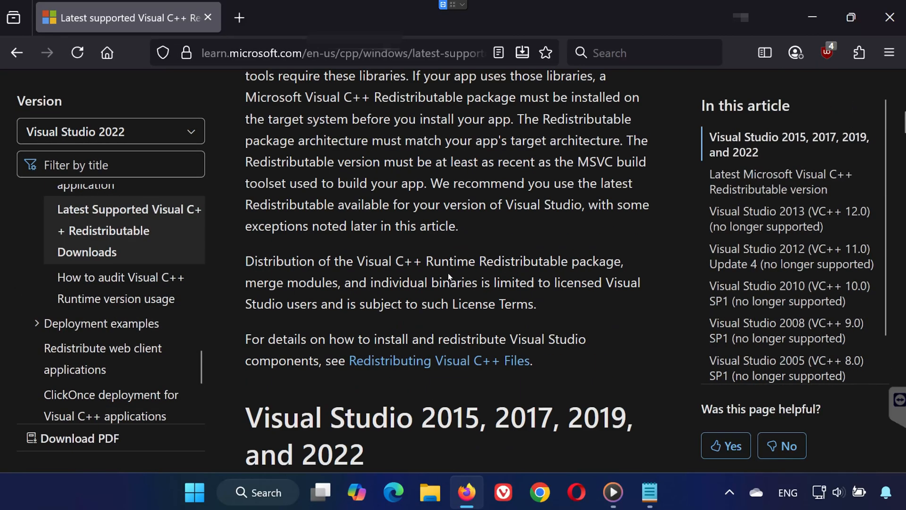
# - Download vc_redist.x86.exe from the latest Visual C++ Redistributable table
pyautogui.scroll(-3)
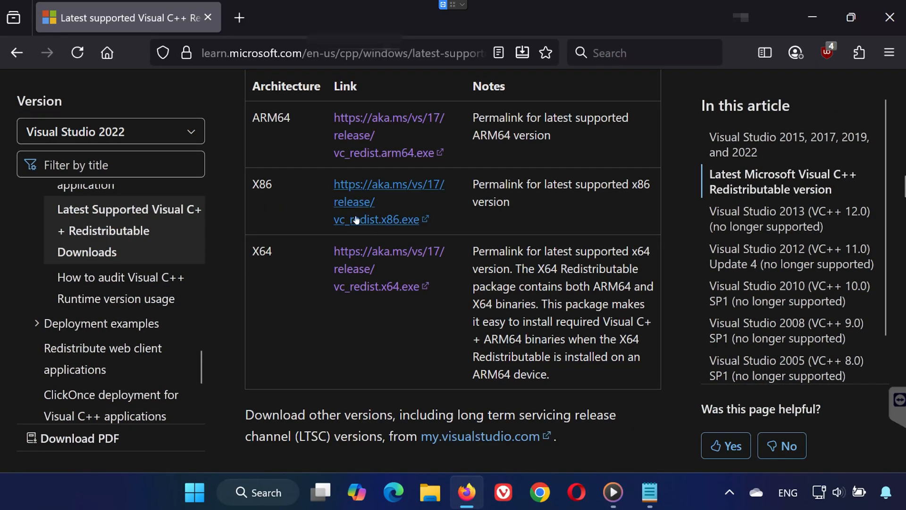
pyautogui.click(376, 219)
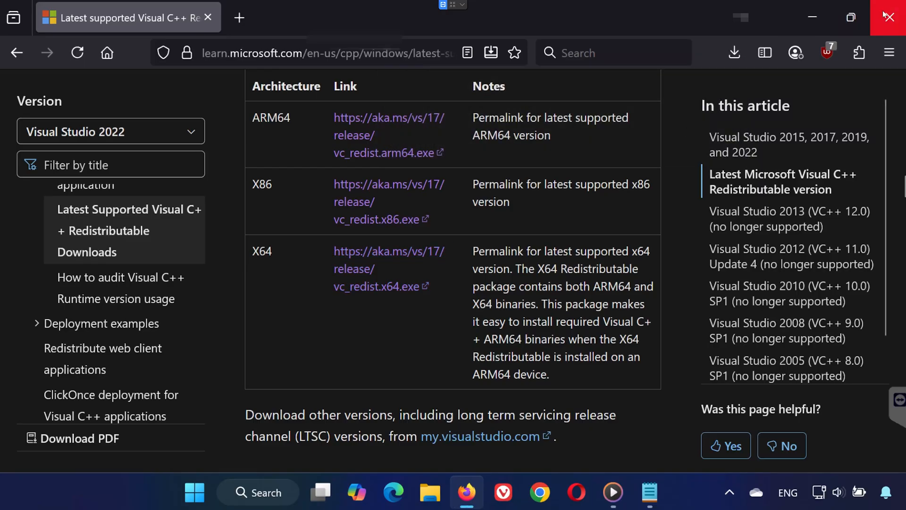
# - Close Firefox and install vc_redist.x64.exe, approving the administrator prompt
pyautogui.click(889, 17)
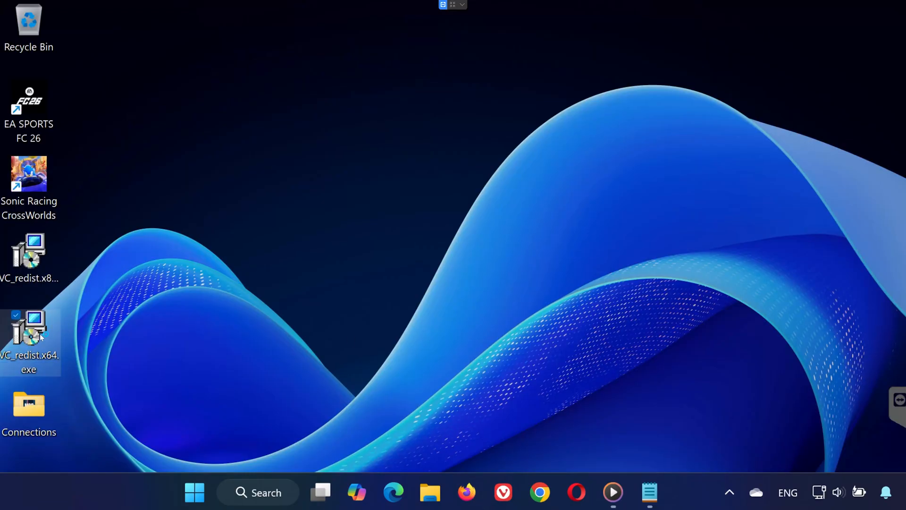
pyautogui.doubleClick(29, 329)
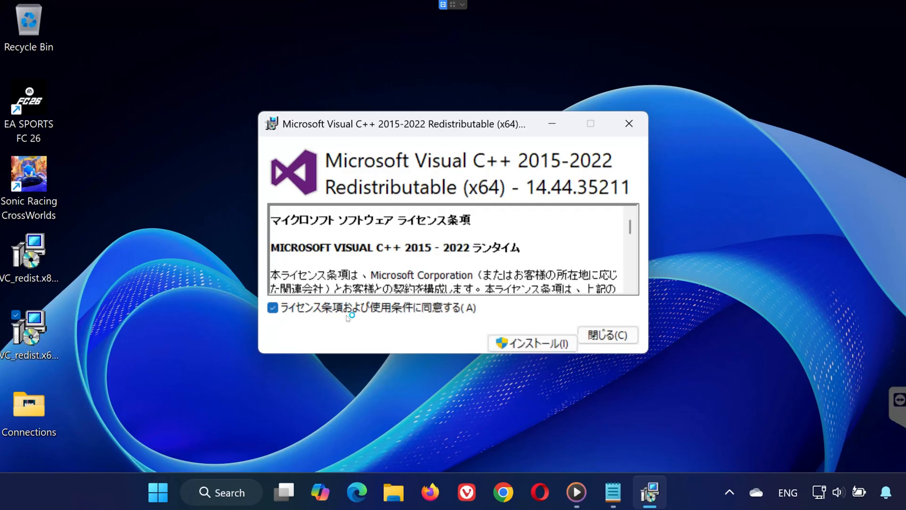
pyautogui.click(531, 343)
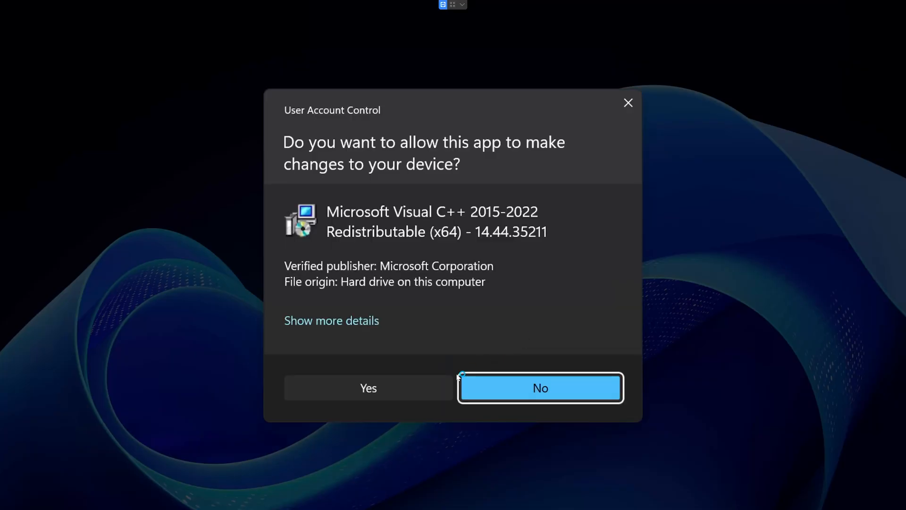
pyautogui.click(368, 388)
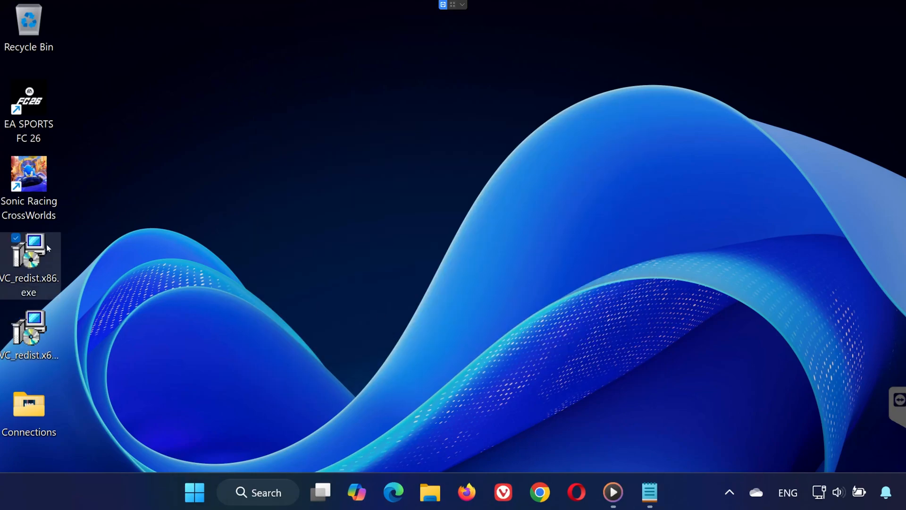
# - Install vc_redist.x86.exe with admin approval, then start Sonic Racing: CrossWorlds Demo with Play
pyautogui.doubleClick(28, 254)
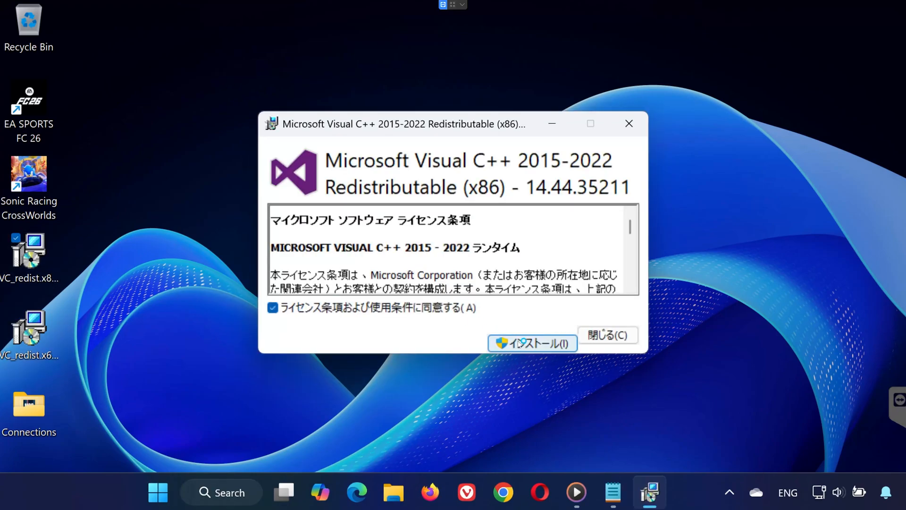
pyautogui.click(531, 343)
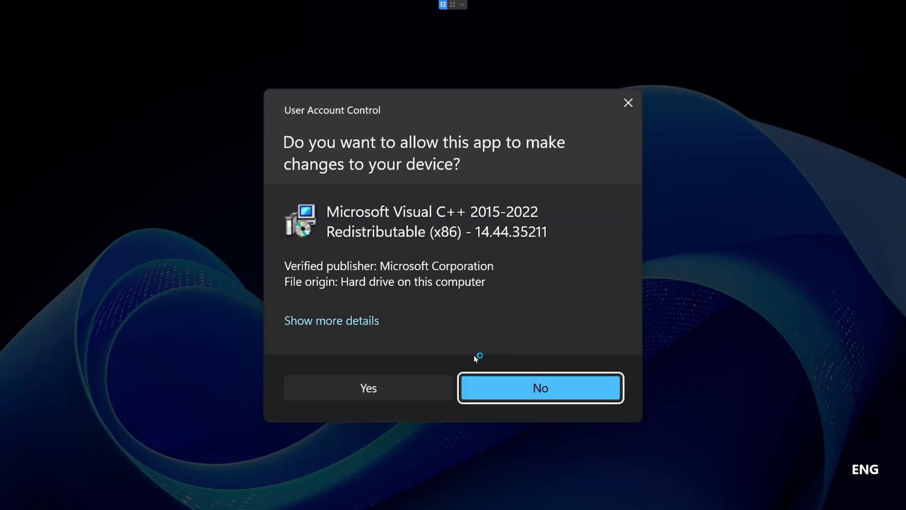
pyautogui.click(368, 388)
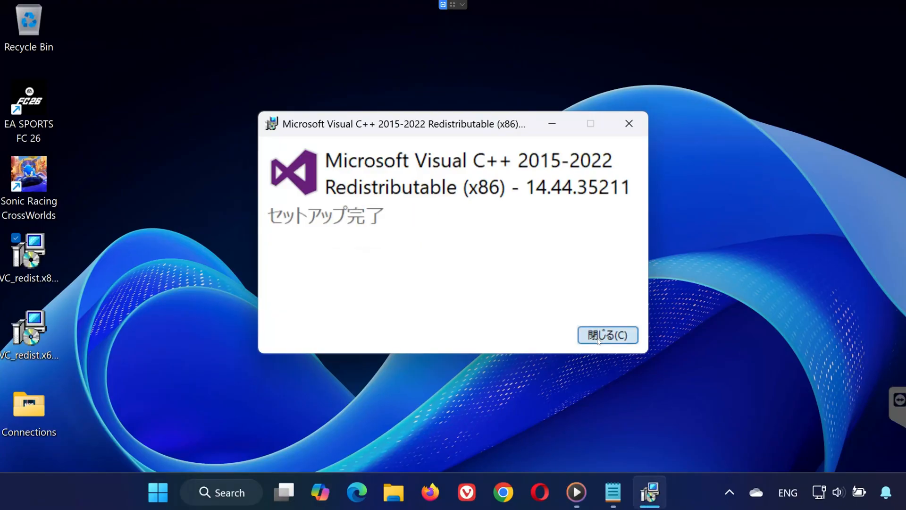
pyautogui.click(607, 335)
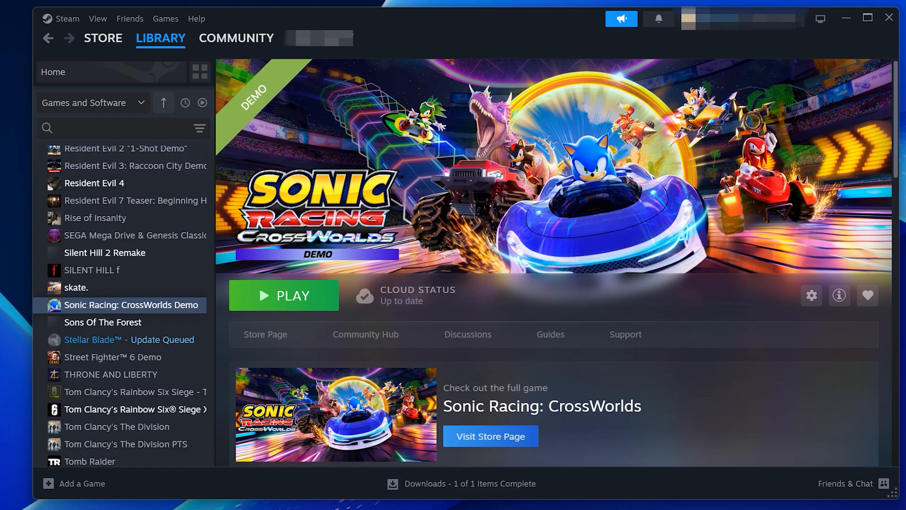
pyautogui.click(283, 295)
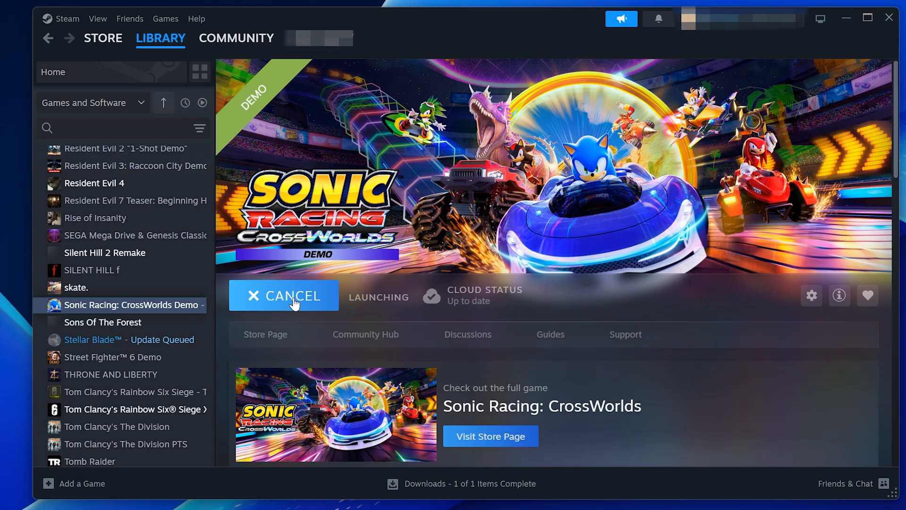